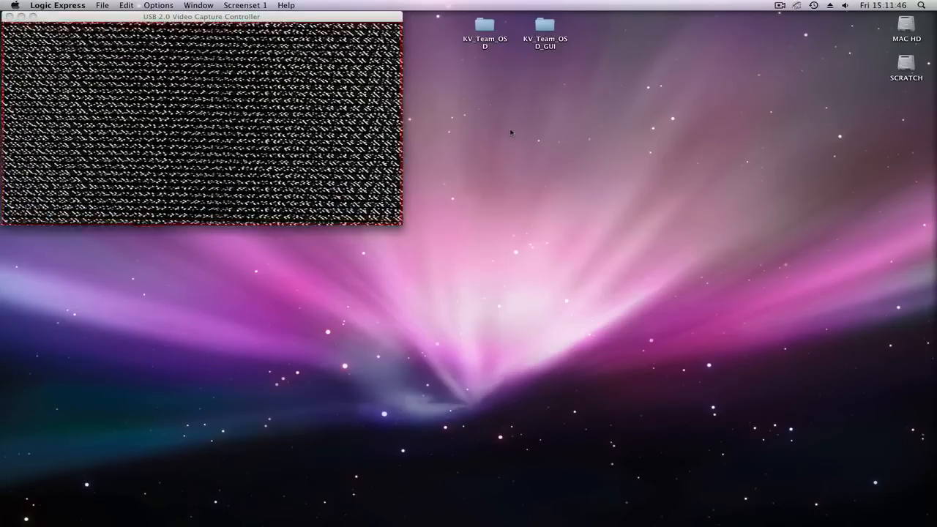
Step: Open the KV_Team_OSD folder from the desktop to view its firmware sketch files
double_click(485, 26)
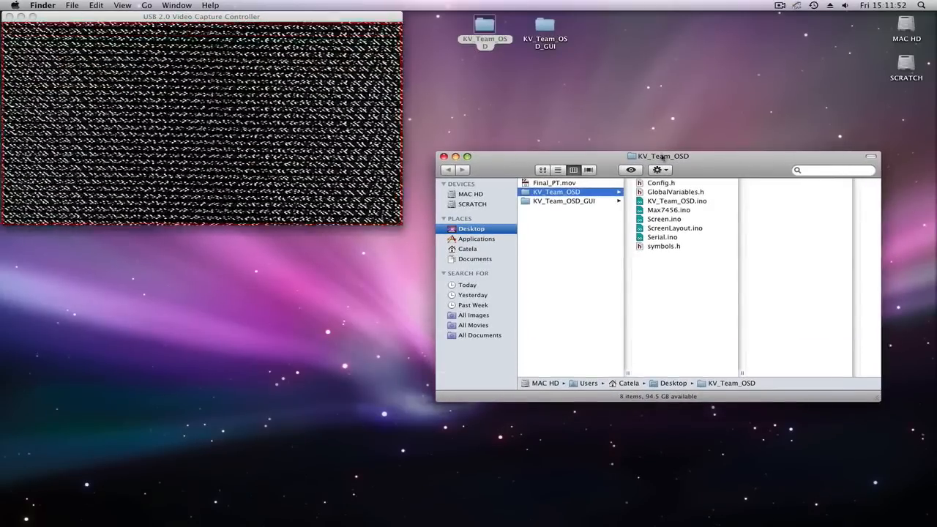
Step: Load KV_Team_OSD.ino in Arduino and upload it to flash the MinimOSD board
double_click(676, 201)
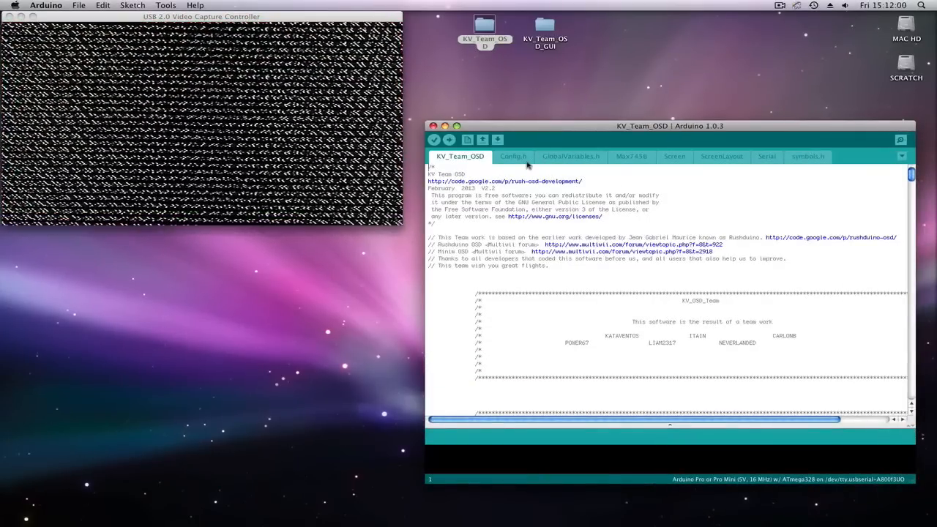
click(447, 140)
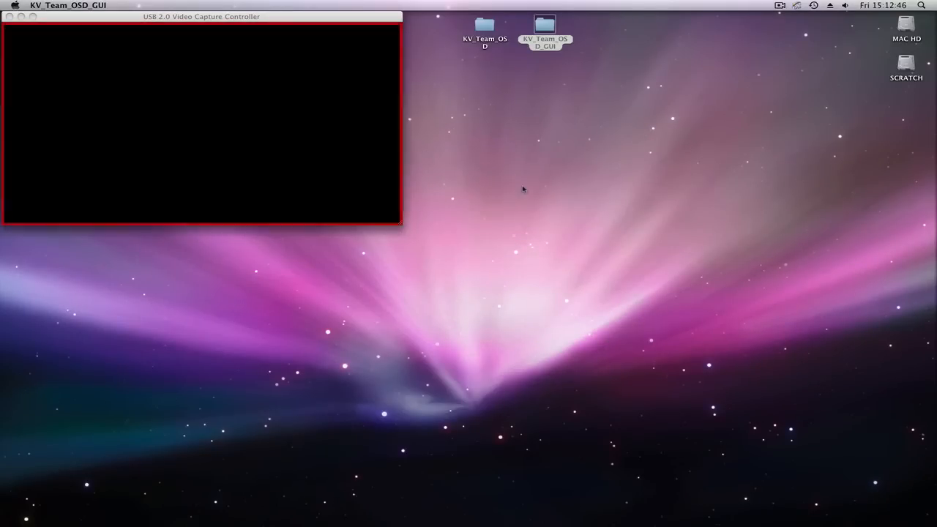
Step: Launch the KV_Team_OSD_GUI configurator from its desktop folder
click(545, 27)
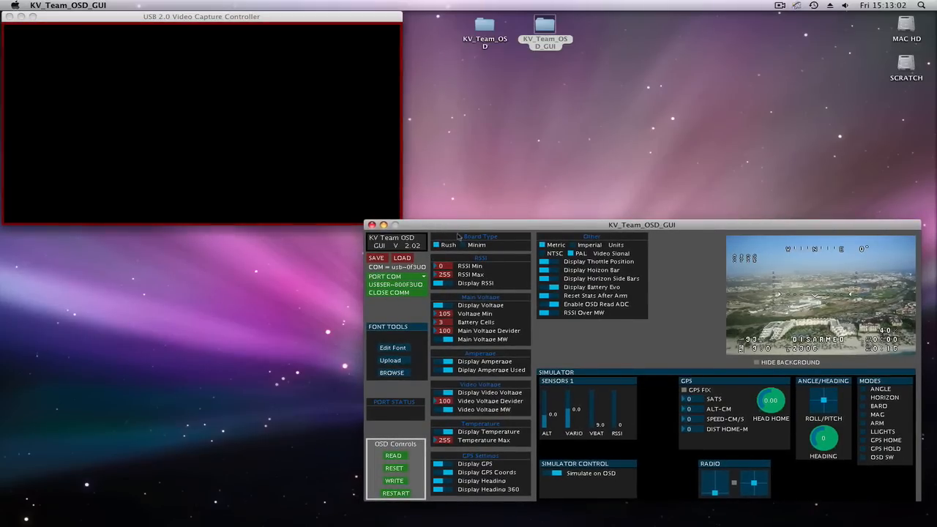
Step: Connect to the MinimOSD over the usbserial port and set the voltage minimum to 195
click(462, 244)
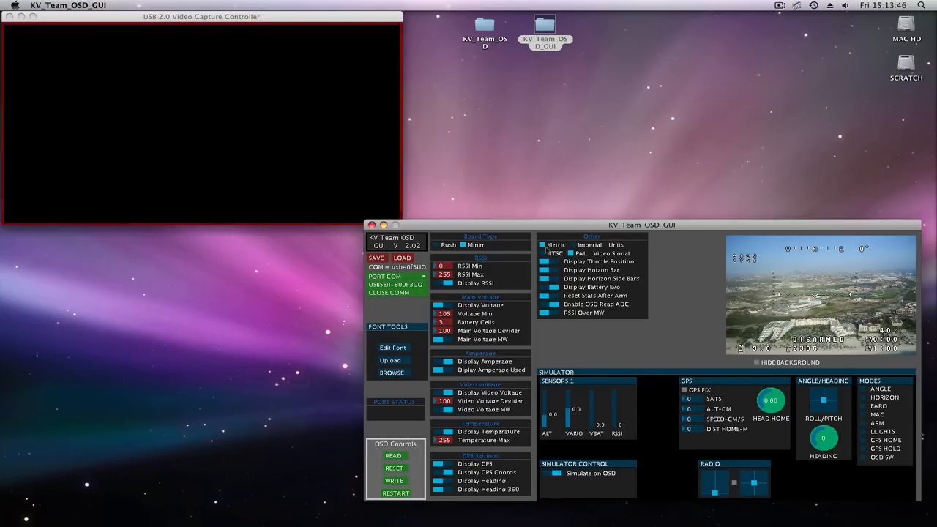
click(571, 253)
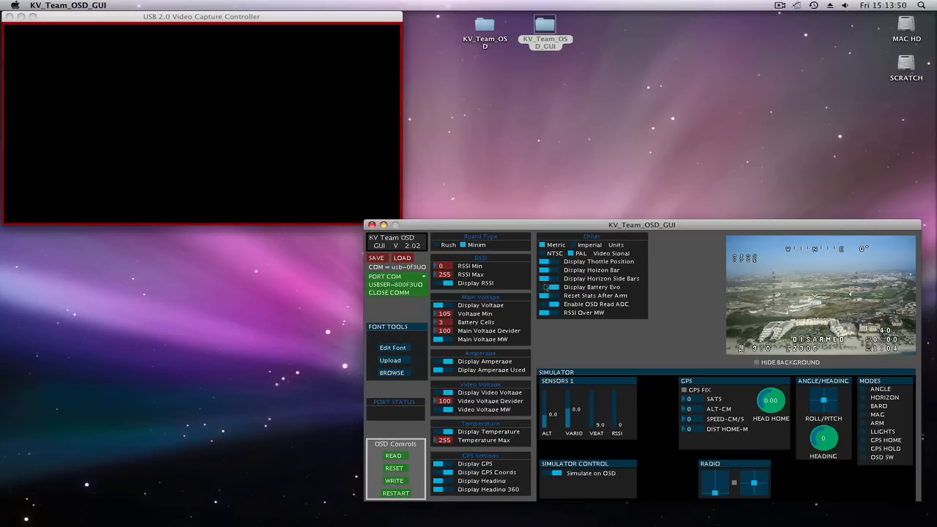
click(546, 287)
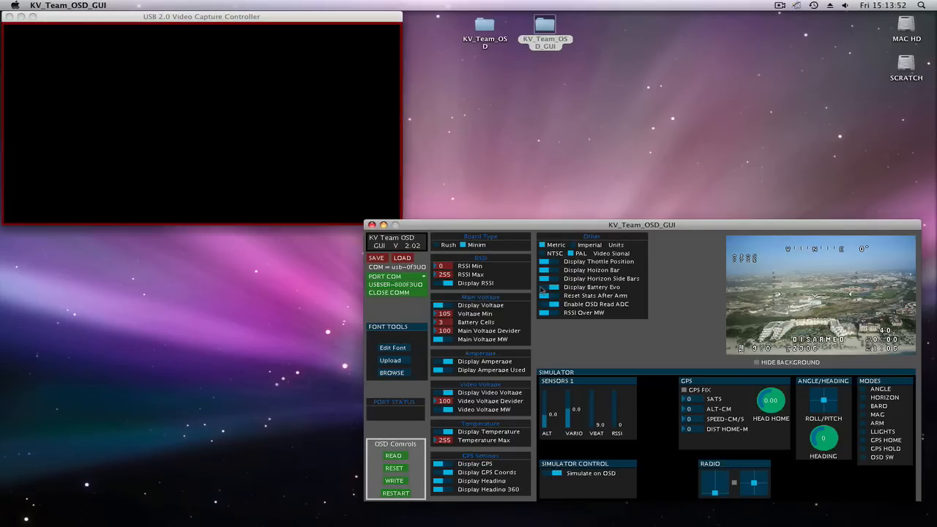
click(545, 303)
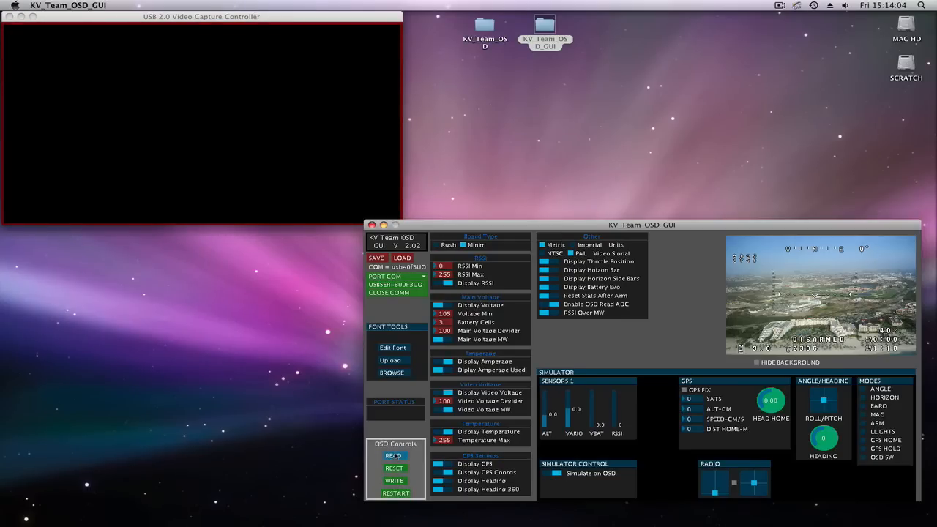
Step: Read the OSD's stored settings, reset and write the preferences, then browse for a font file
click(394, 455)
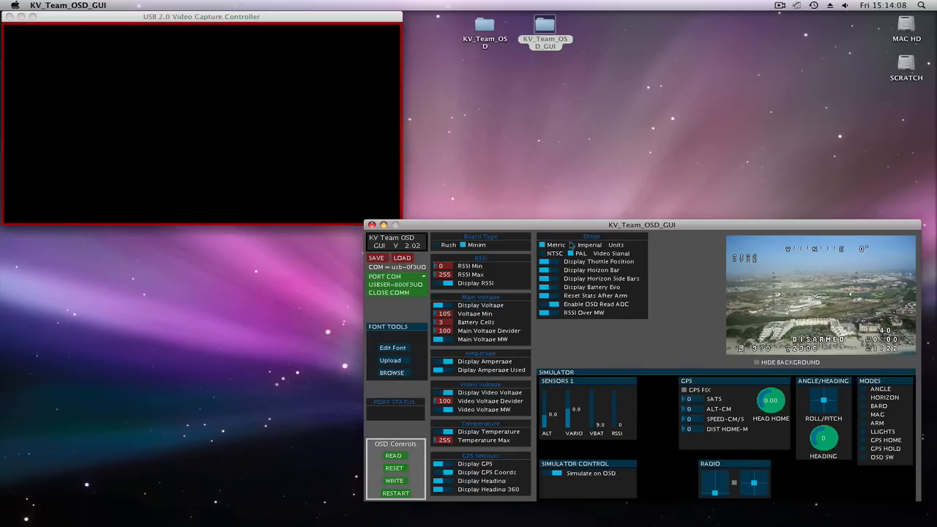
click(394, 456)
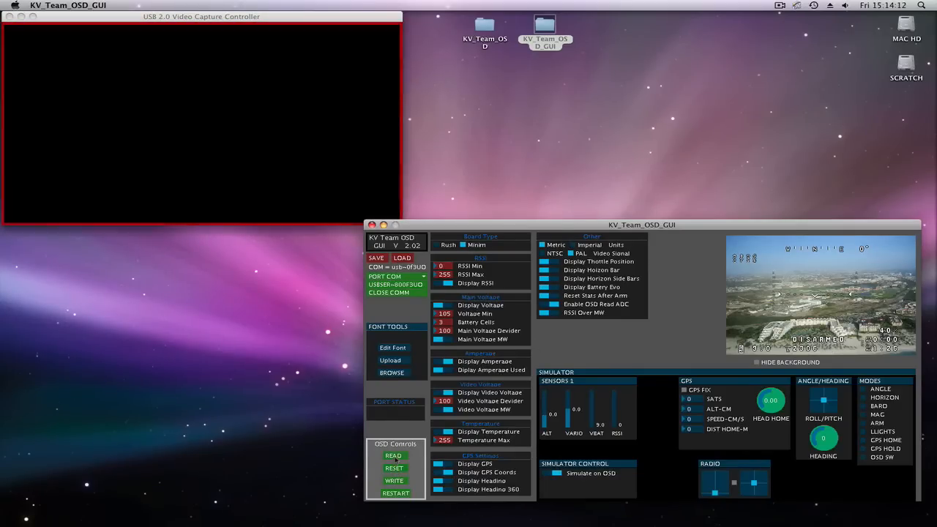
click(396, 492)
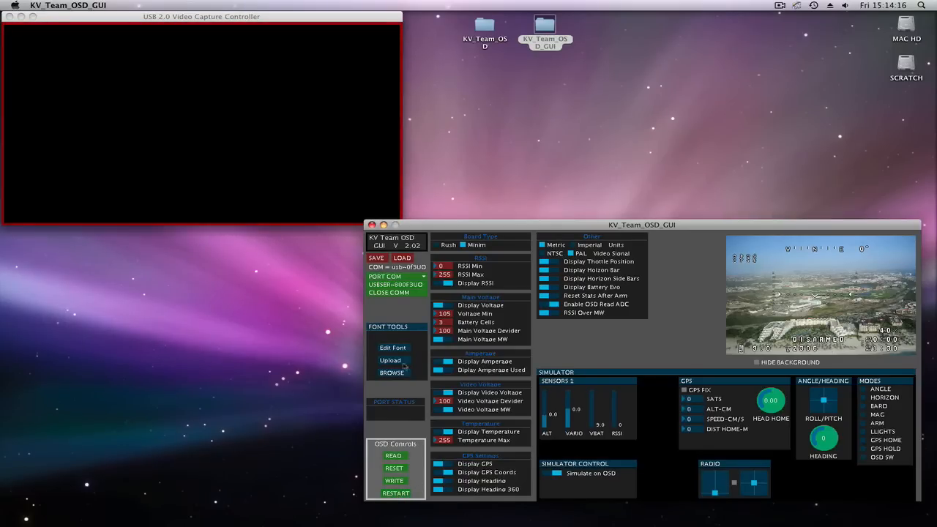
click(389, 293)
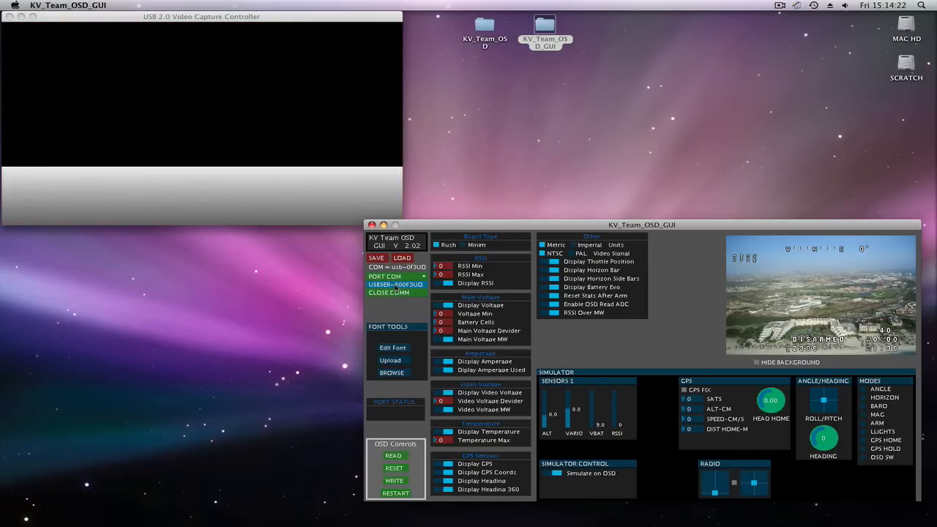
Step: Reconnect the serial port and upload the new font so the KV_OSD_TEAM 2.2 boot screen appears
click(394, 455)
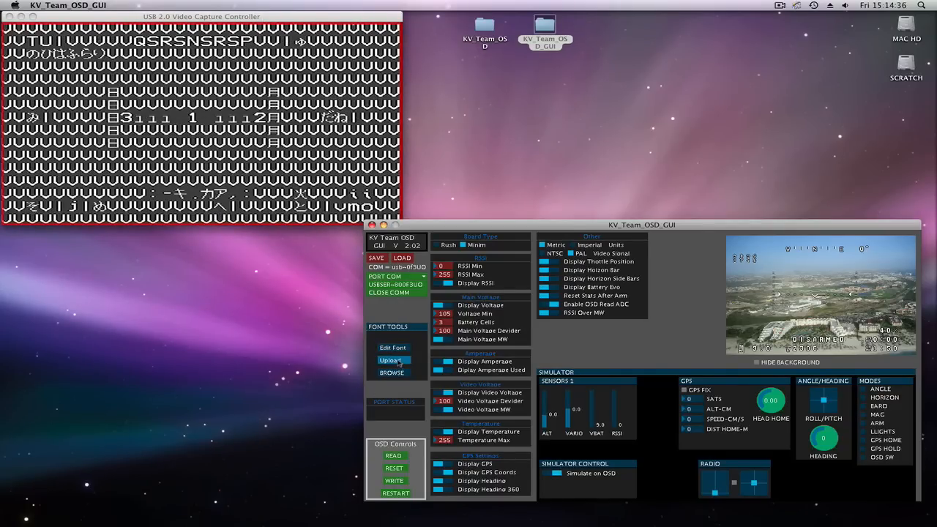
click(391, 360)
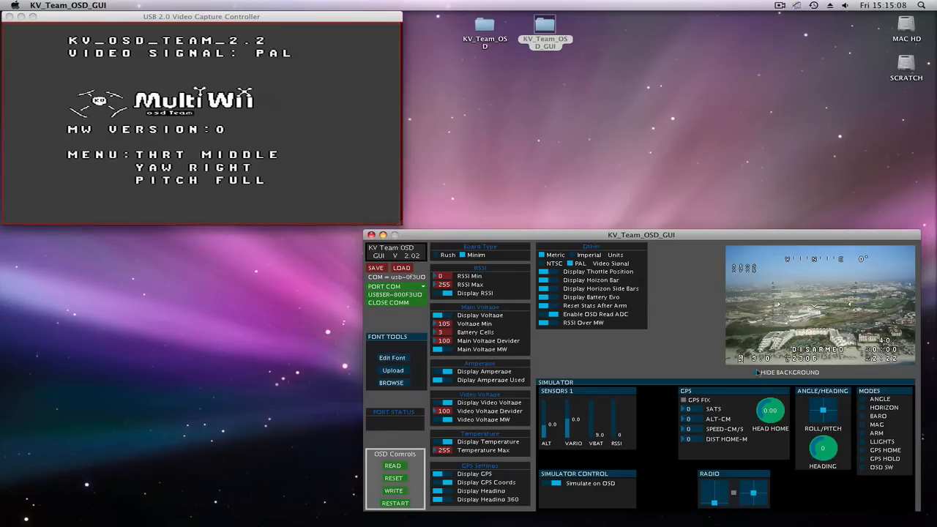
Step: Enable Simulate on OSD so the DISARMED flight overlay with horizon and timer shows on the feed
click(756, 374)
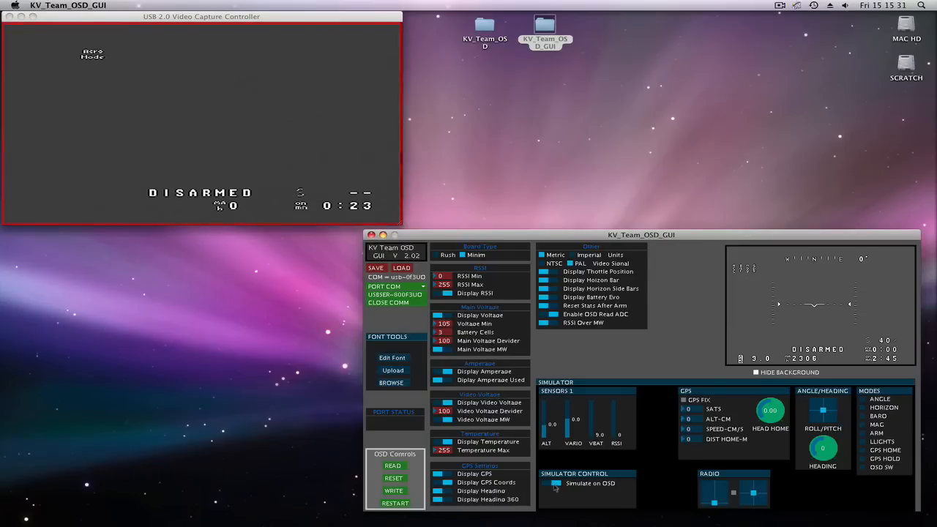
click(548, 483)
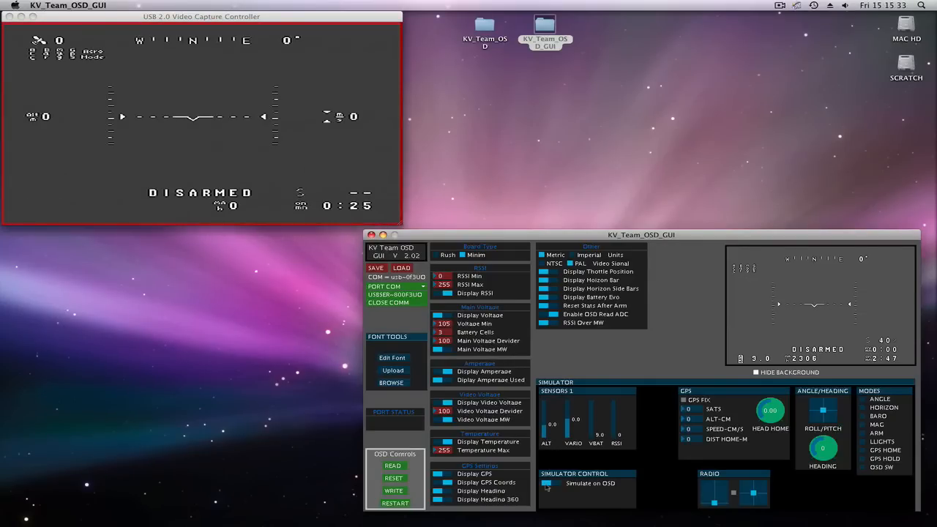